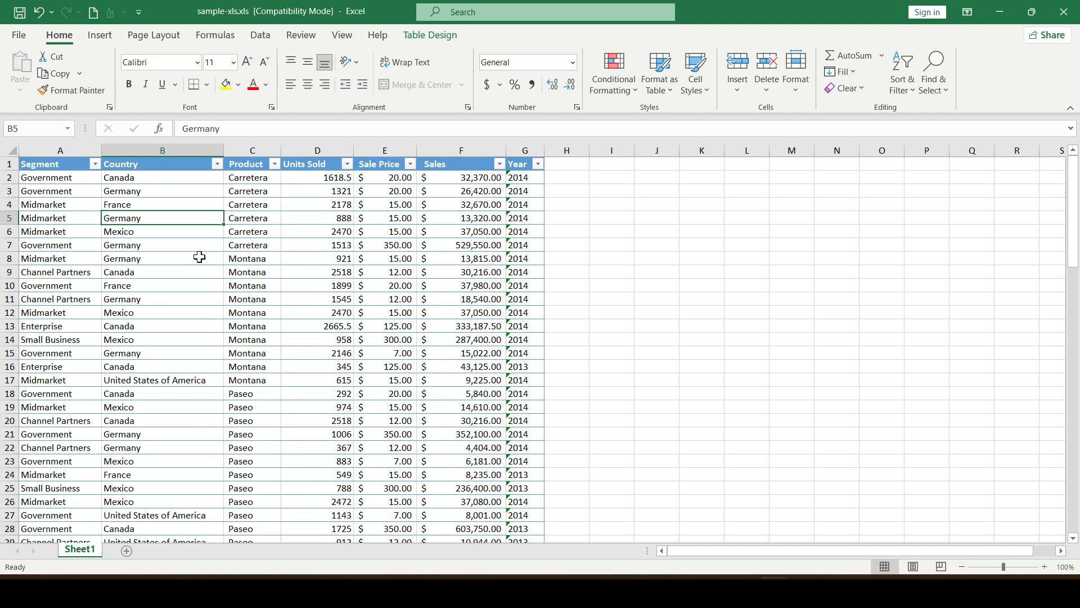
Step: Switch the sales sheet to landscape orientation from the Page Layout ribbon
click(46, 352)
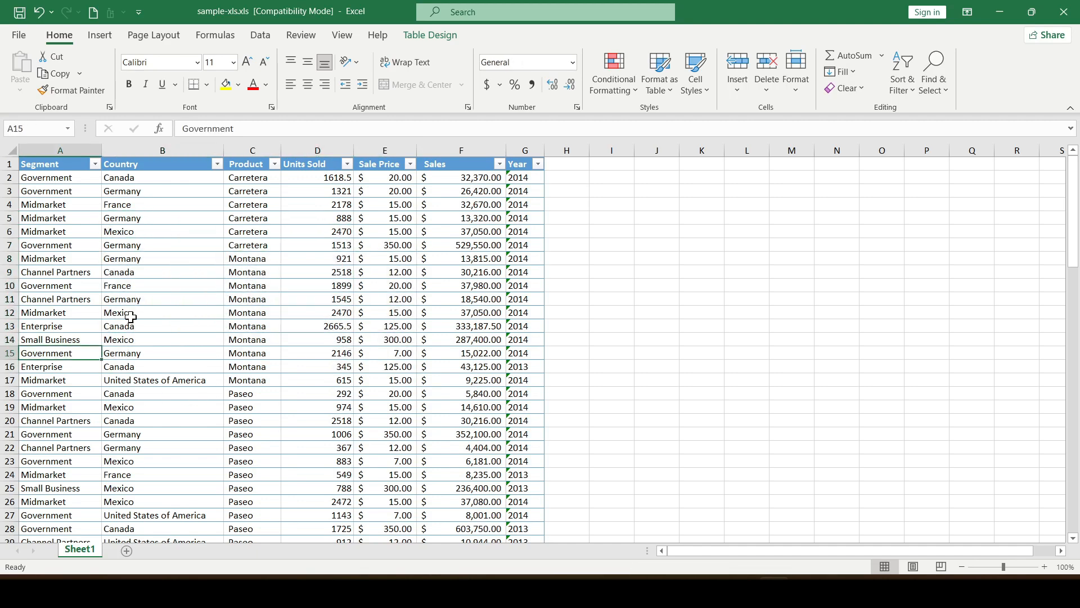
click(318, 272)
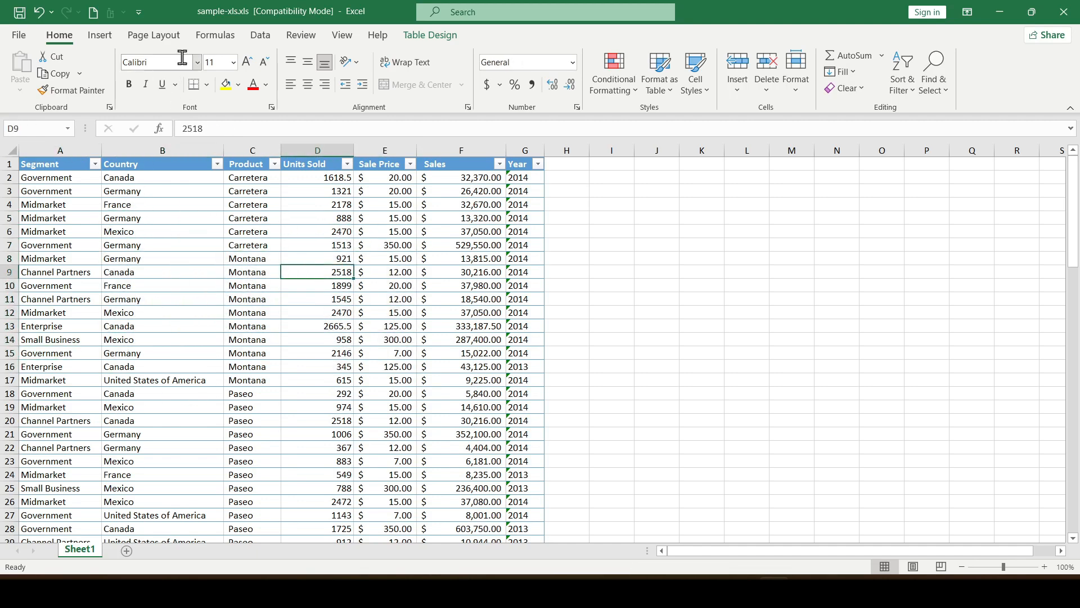
click(153, 34)
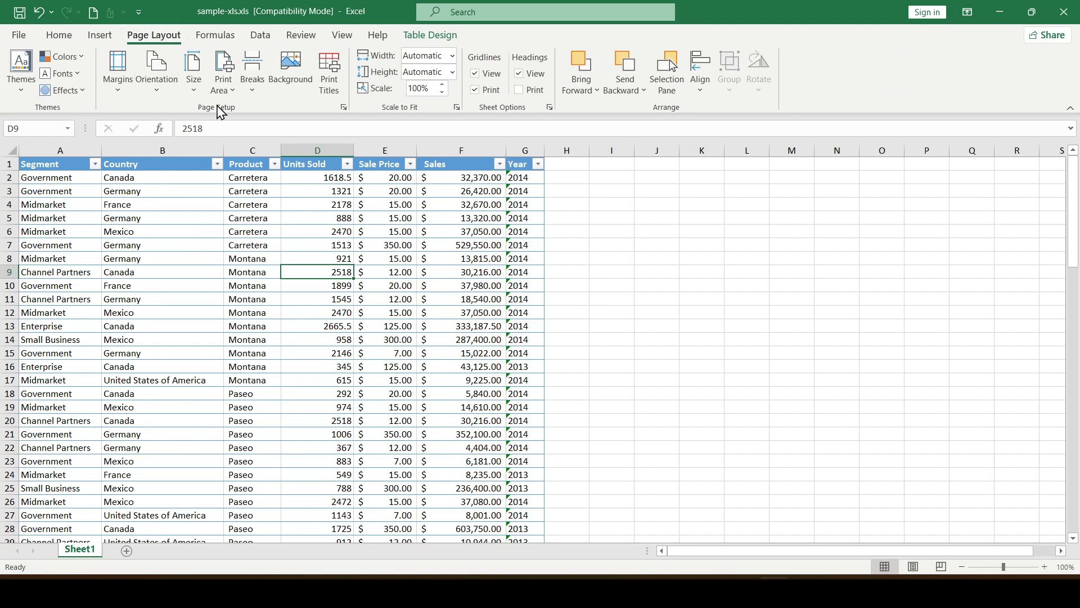
mouse_move(157, 67)
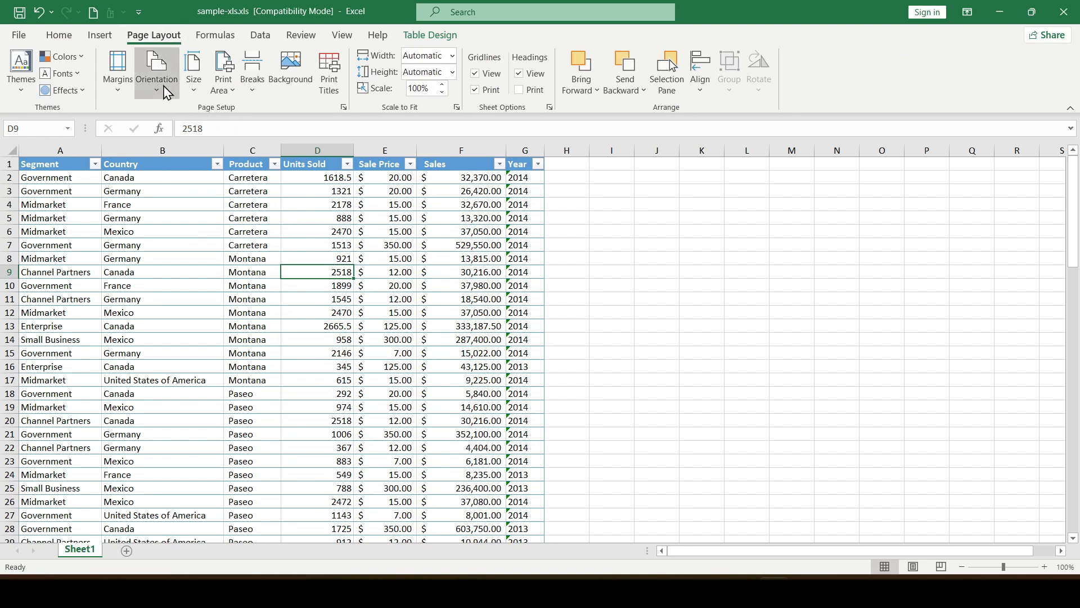
click(156, 70)
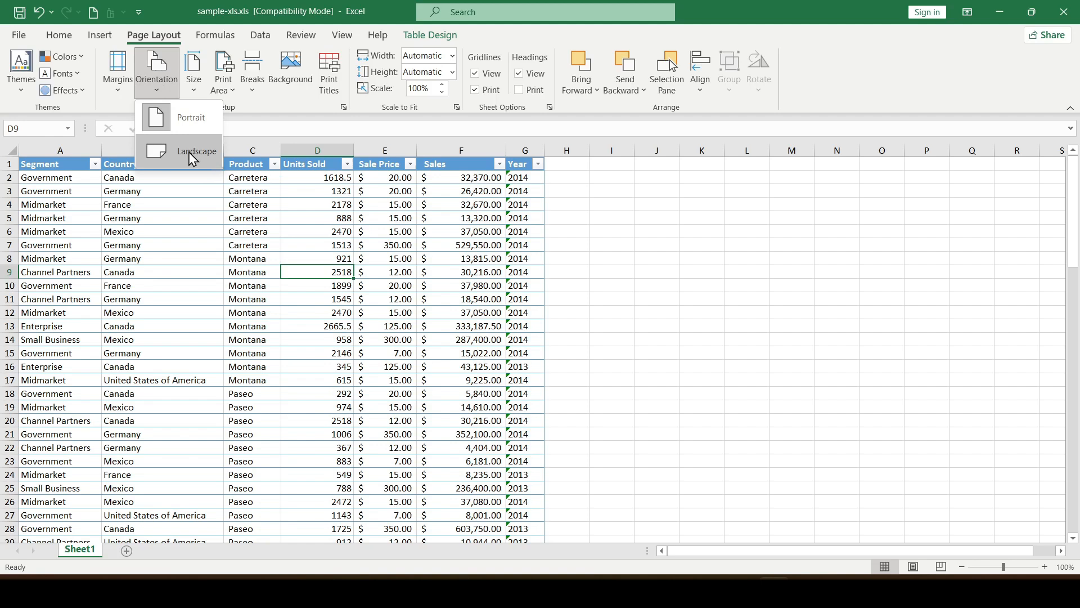
click(162, 218)
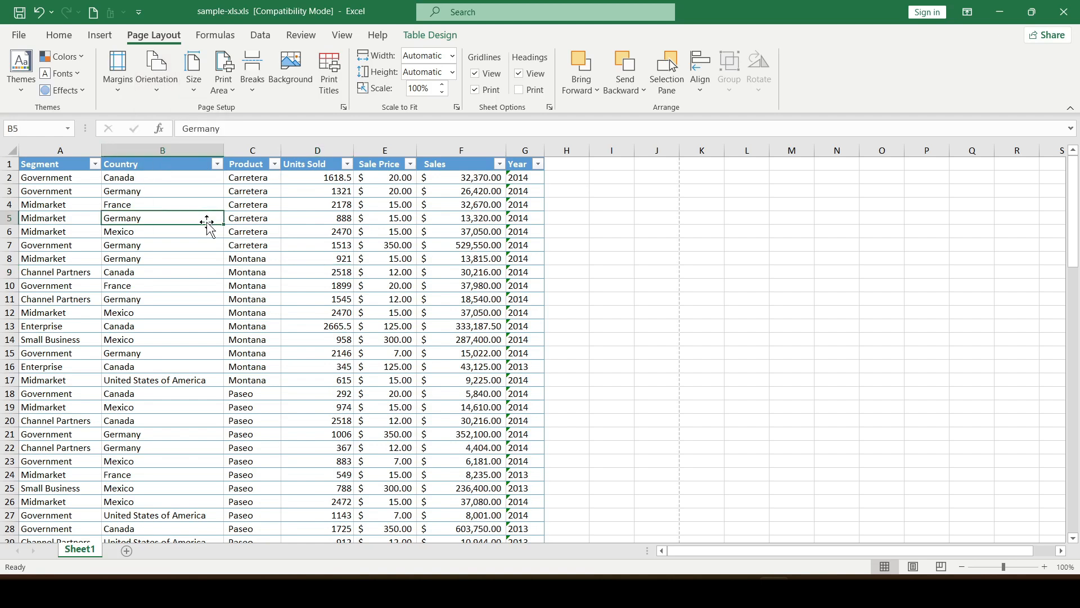
mouse_move(246, 198)
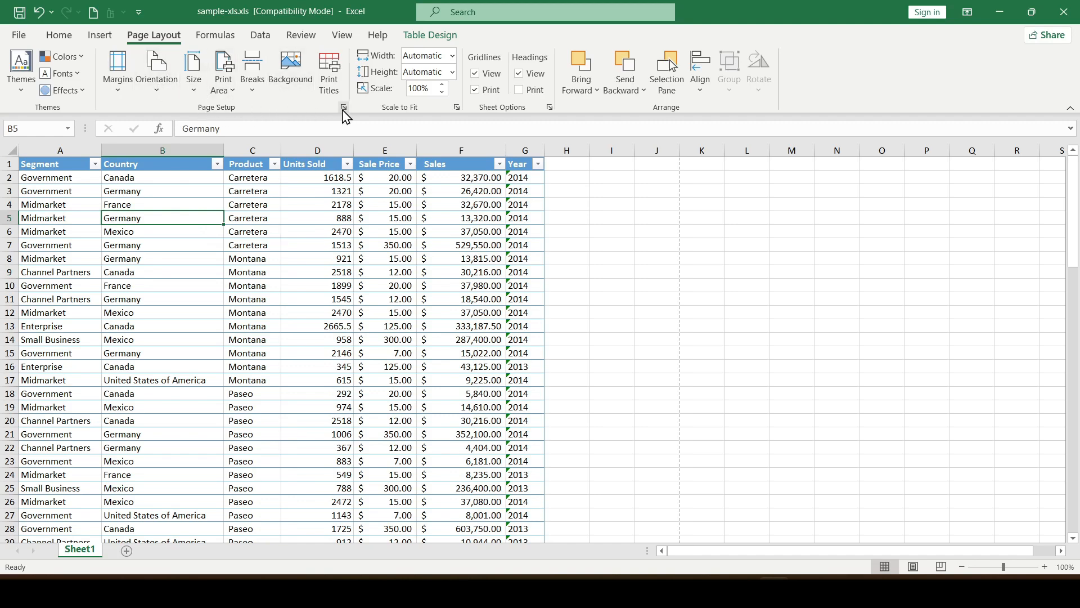
Step: Bring up the Page Setup dialog to adjust scaling to 120%
click(343, 108)
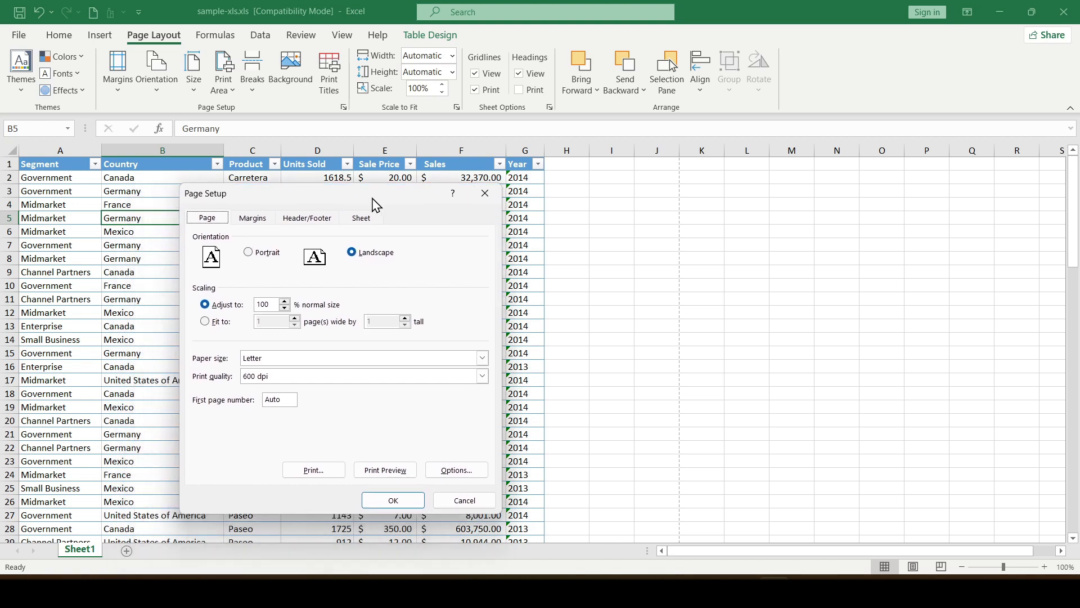
mouse_move(266, 341)
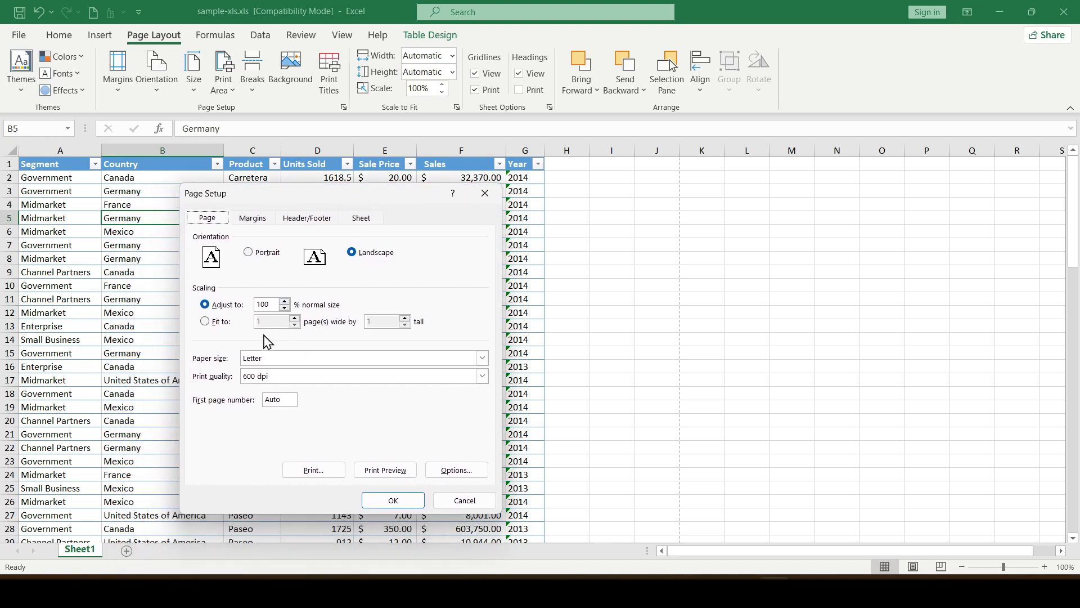
mouse_move(271, 317)
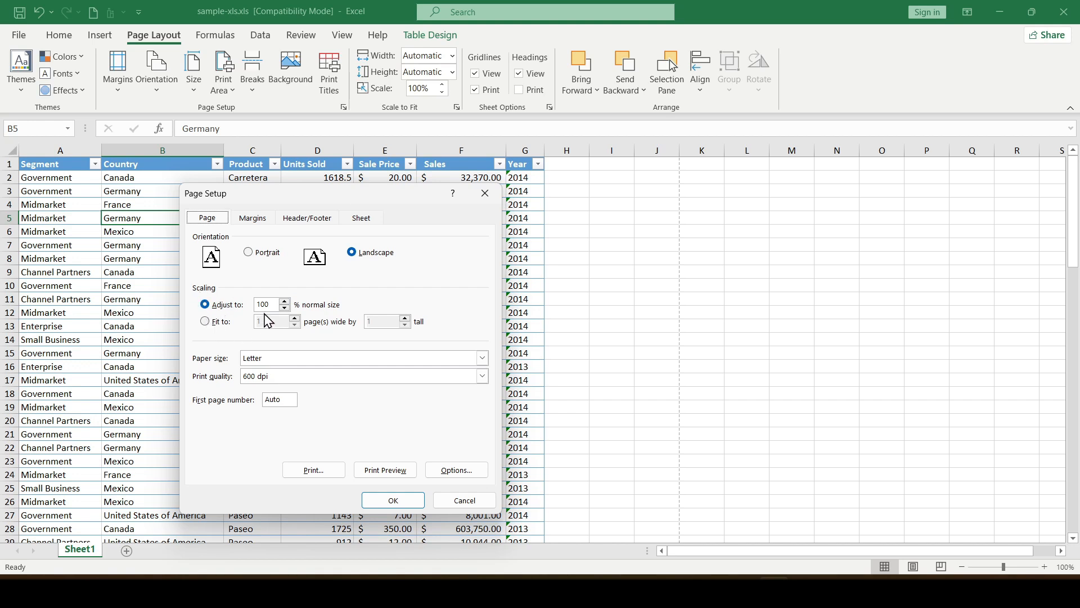
mouse_move(277, 324)
text(120)
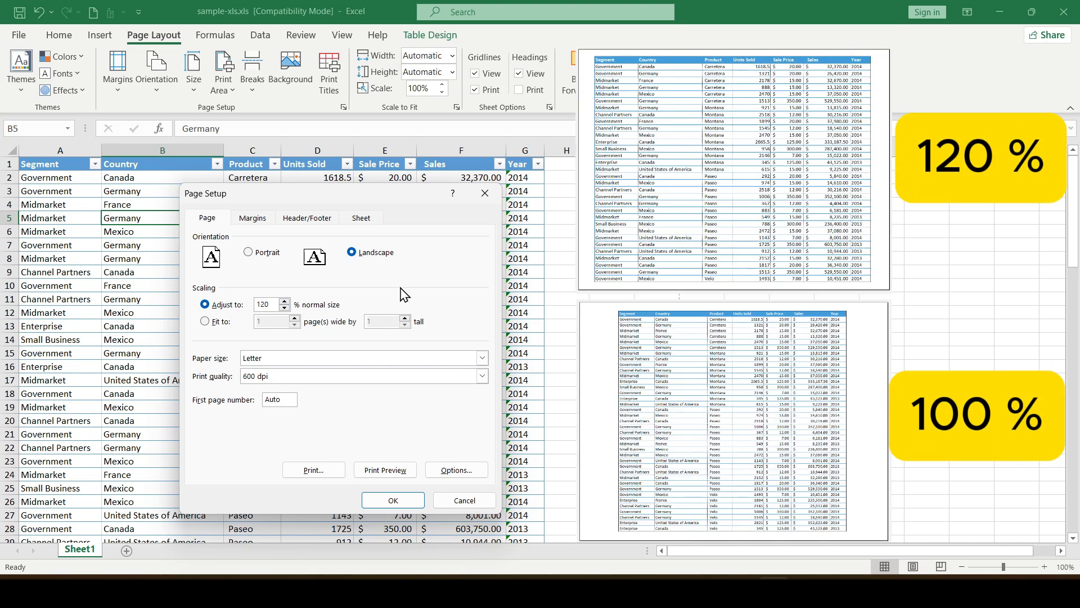
mouse_move(321, 324)
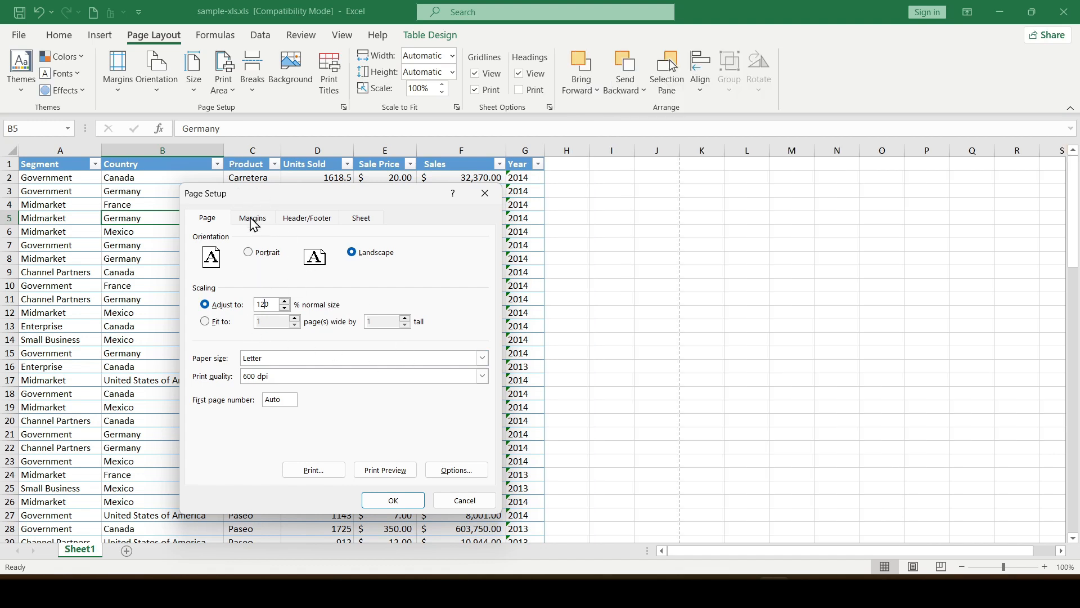
Step: Center the table on the page horizontally and vertically in the Margins settings
click(252, 218)
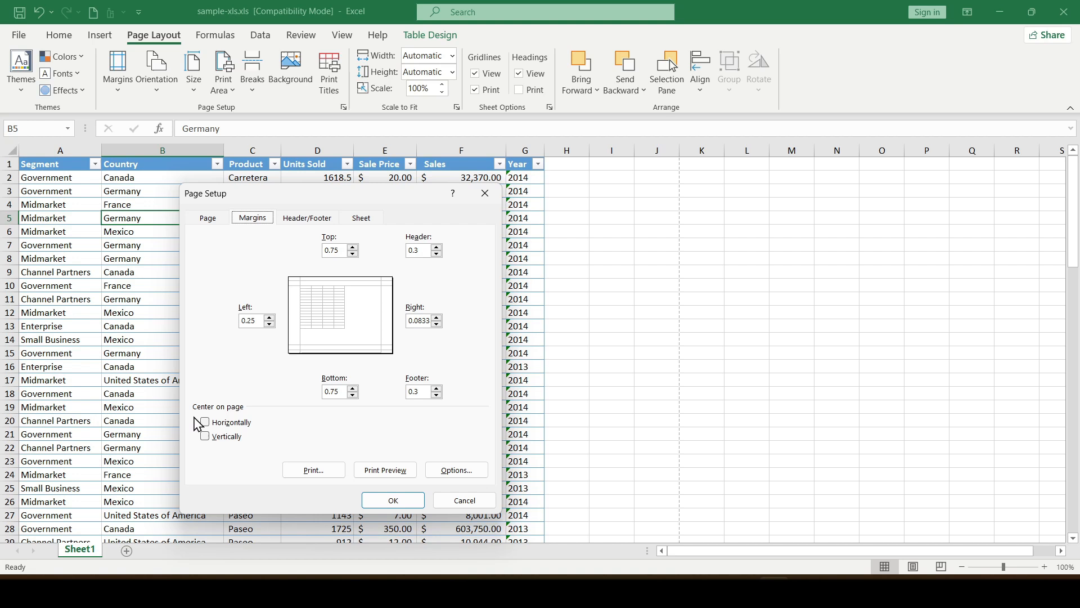
click(205, 422)
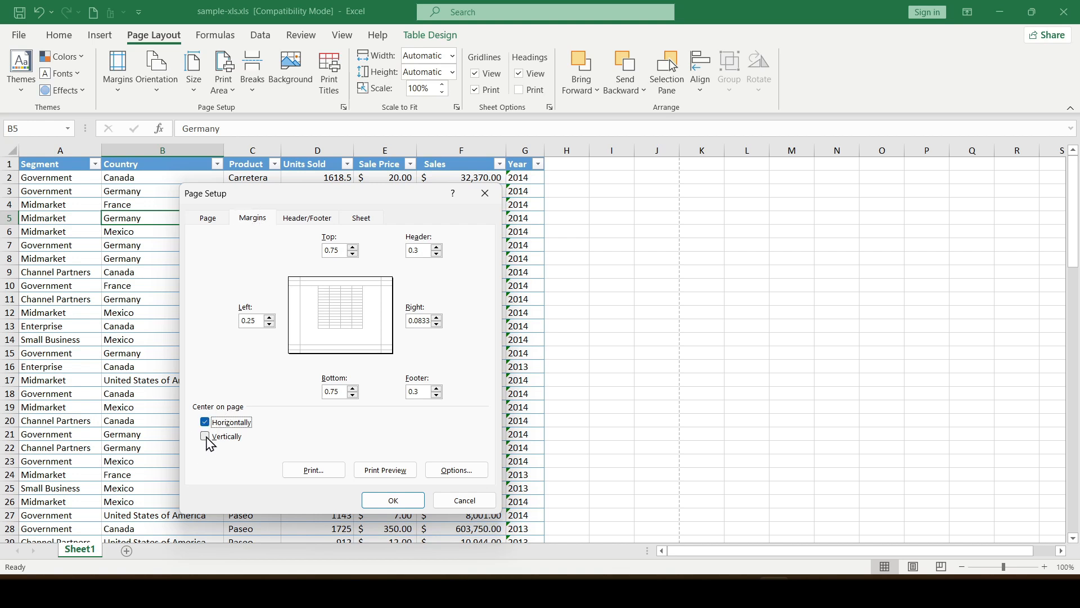
click(205, 437)
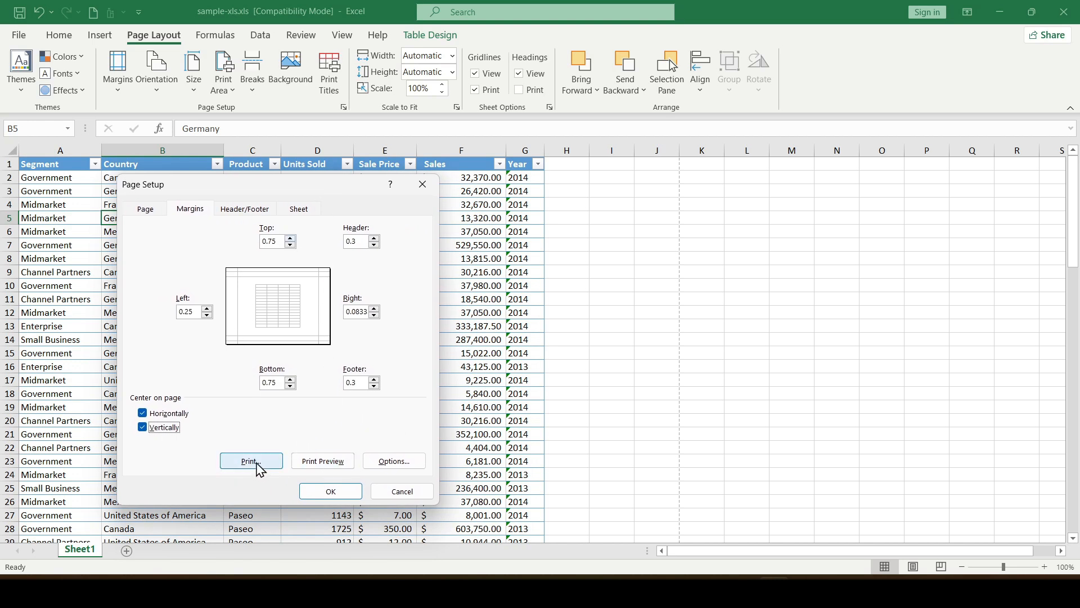
Step: Preview the print, then confirm margins of 0.25 top/bottom, 0 left, 0.05 header/footer
click(251, 460)
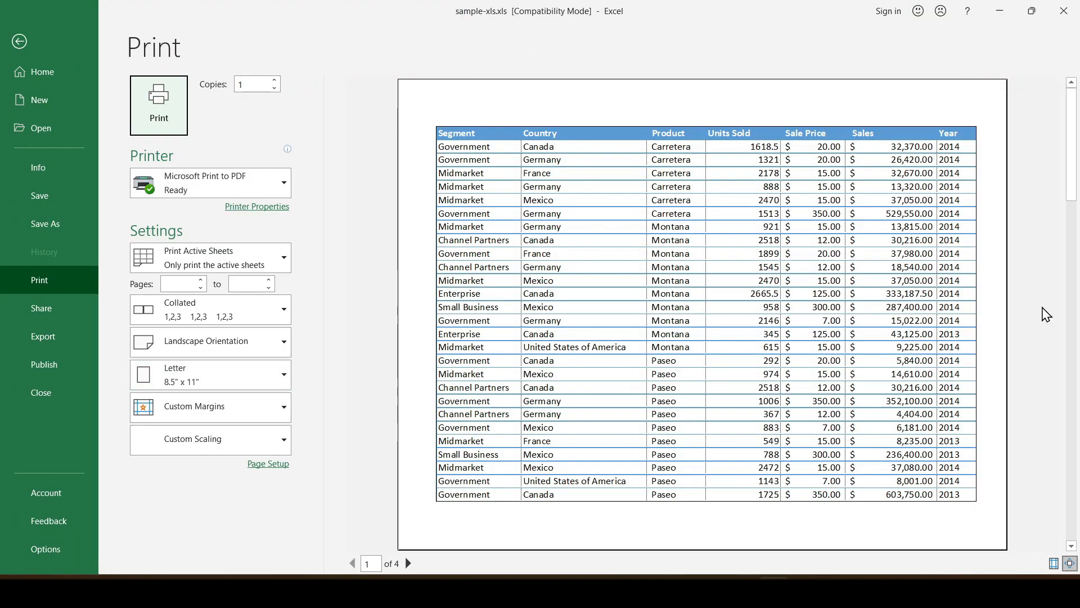
click(18, 41)
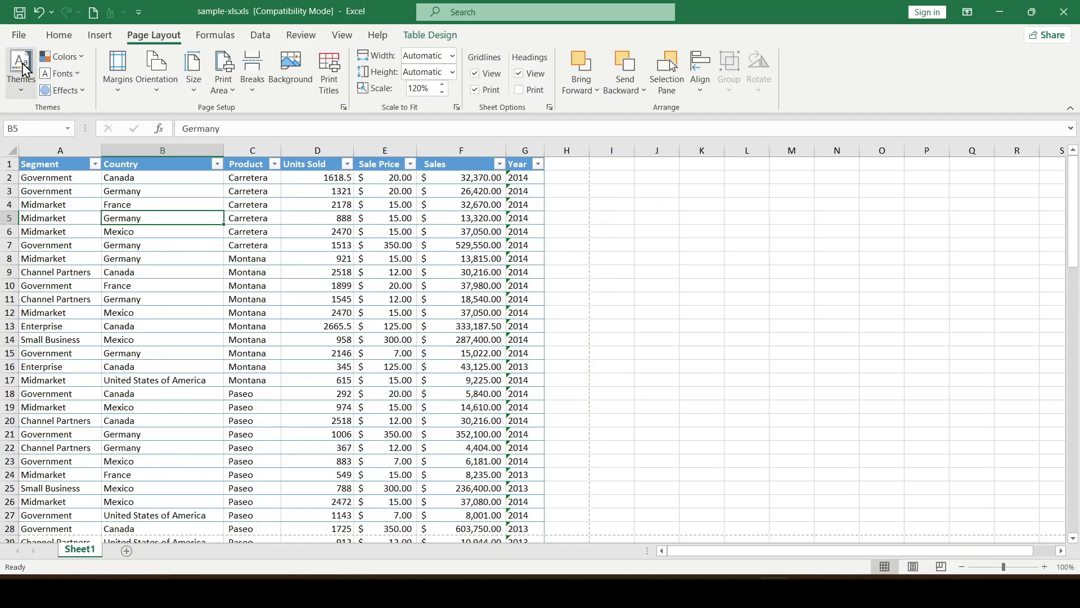
click(344, 107)
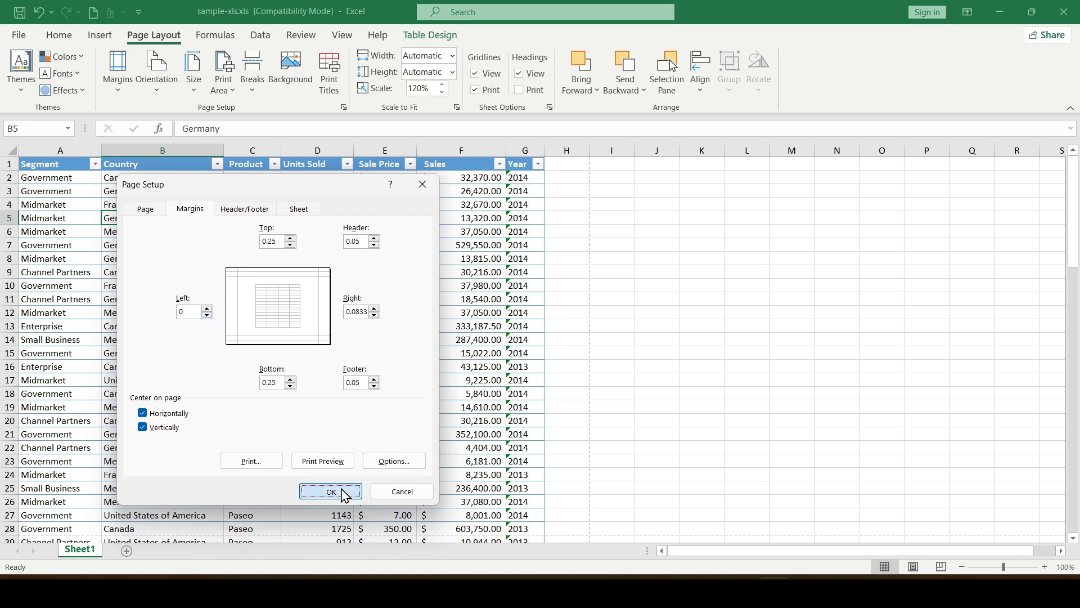
click(331, 491)
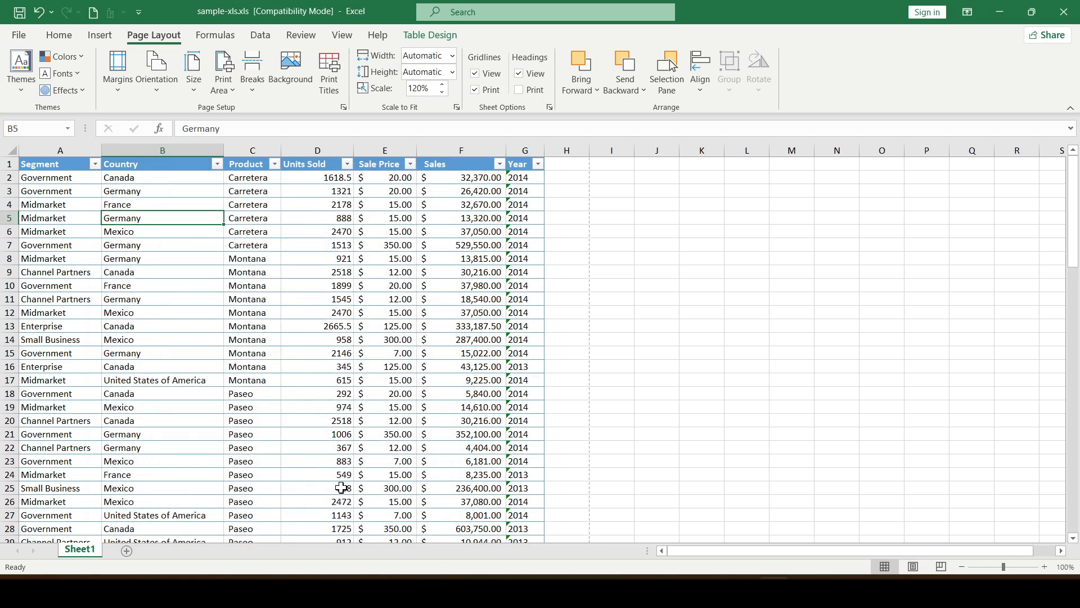
Step: Start Save As and browse for a save location on New Volume (F:)
click(16, 34)
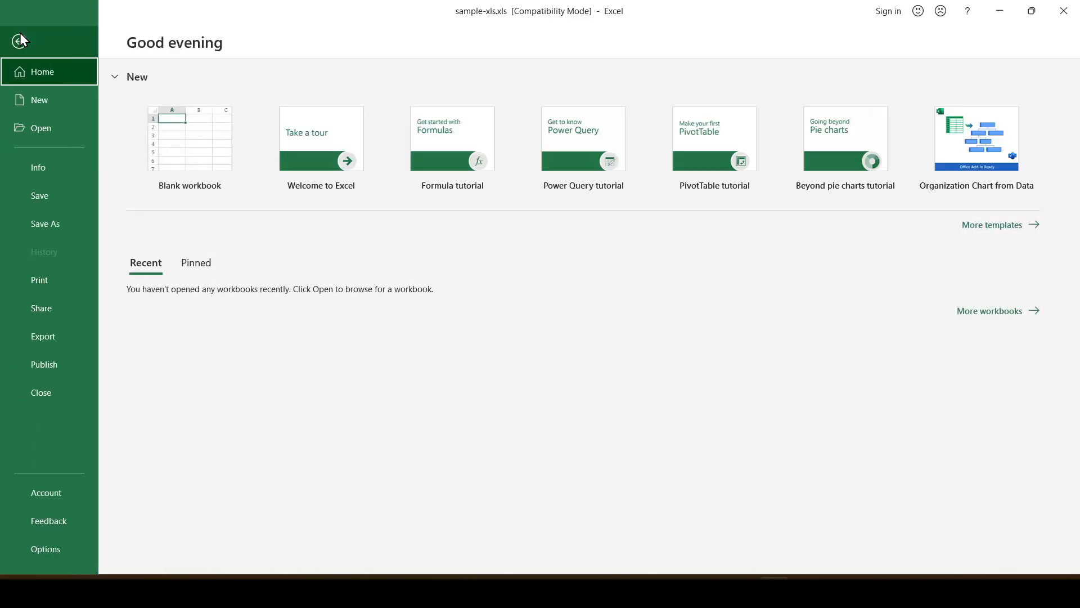
click(45, 223)
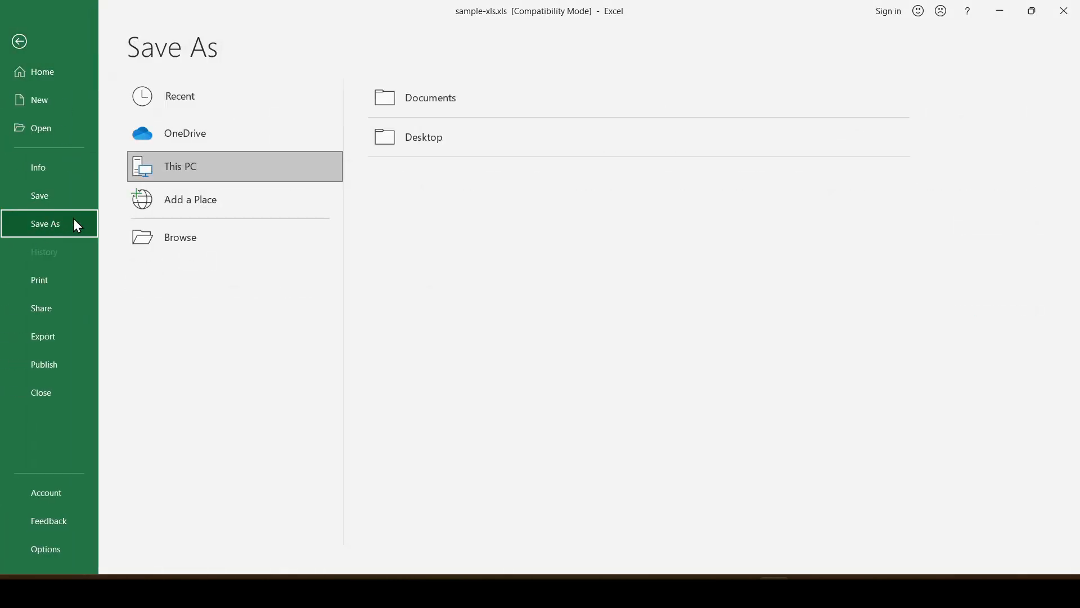
click(180, 237)
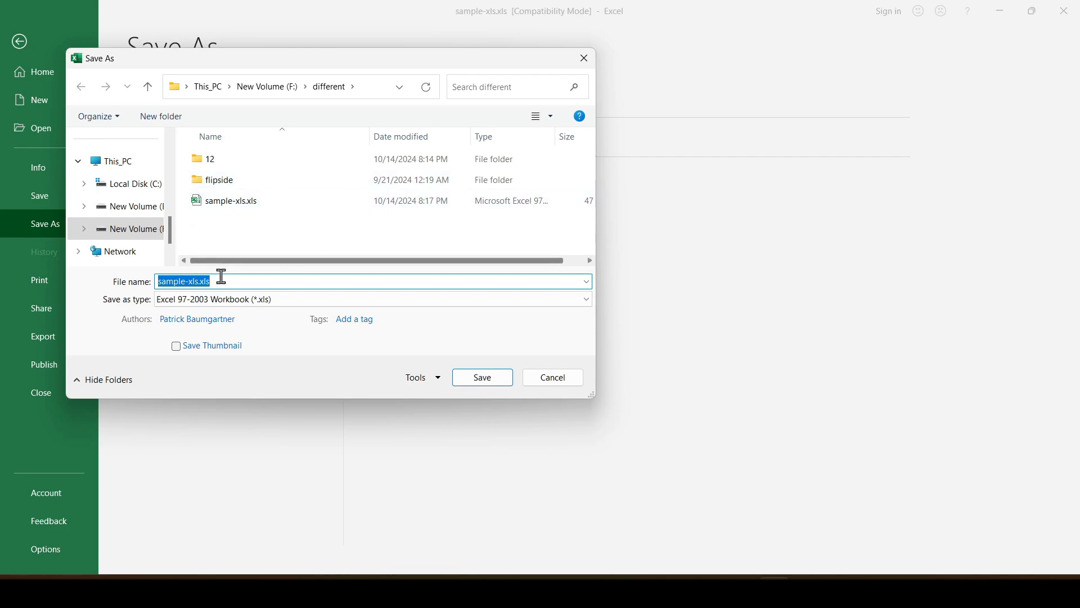
Step: Save the sheet as a PDF file named 123.pdf
text(123)
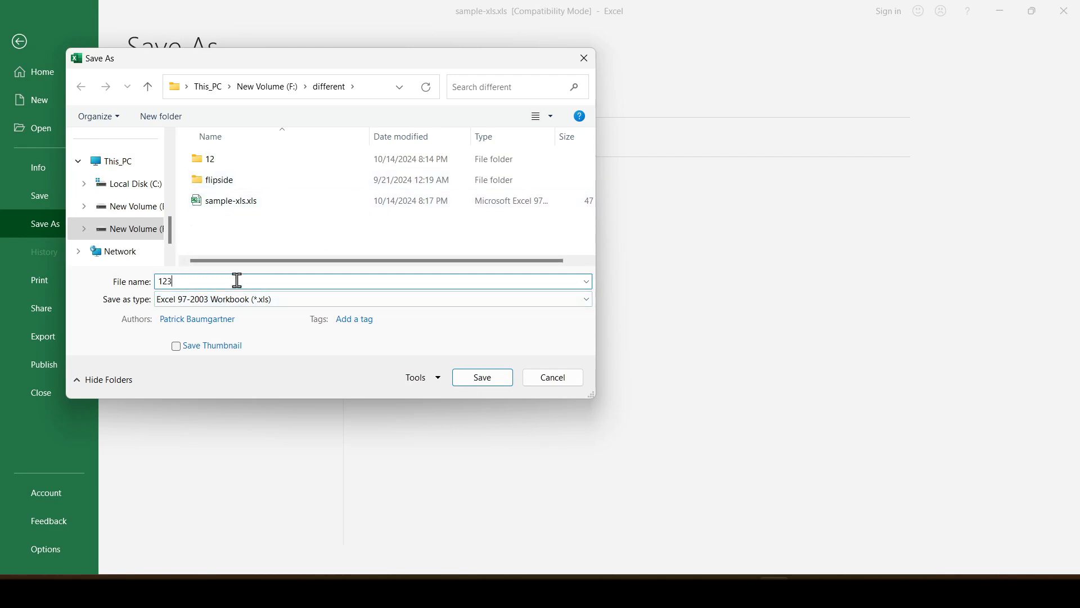
click(587, 299)
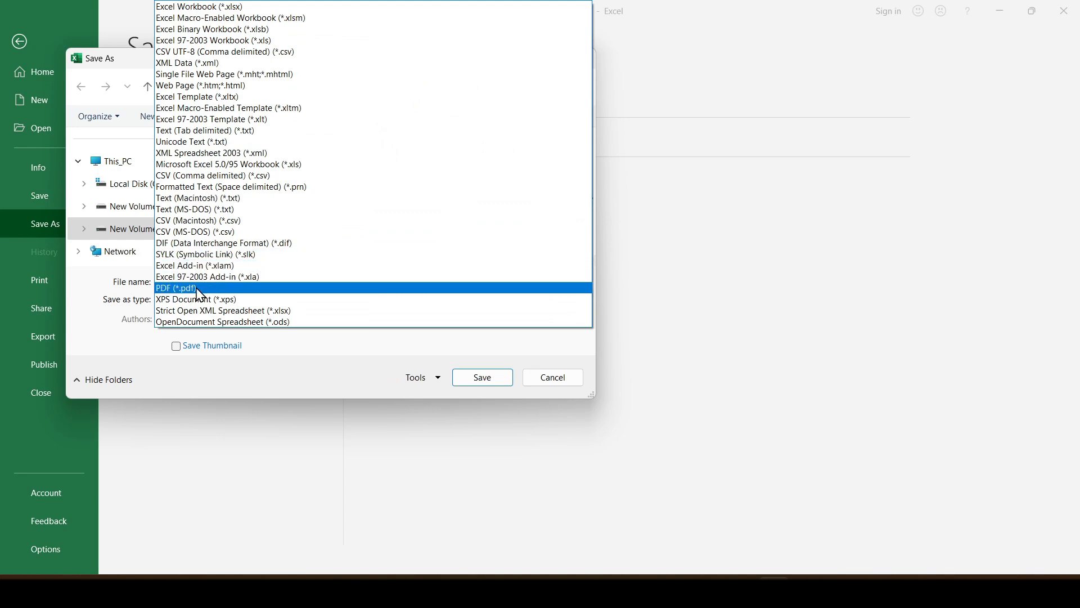
click(177, 288)
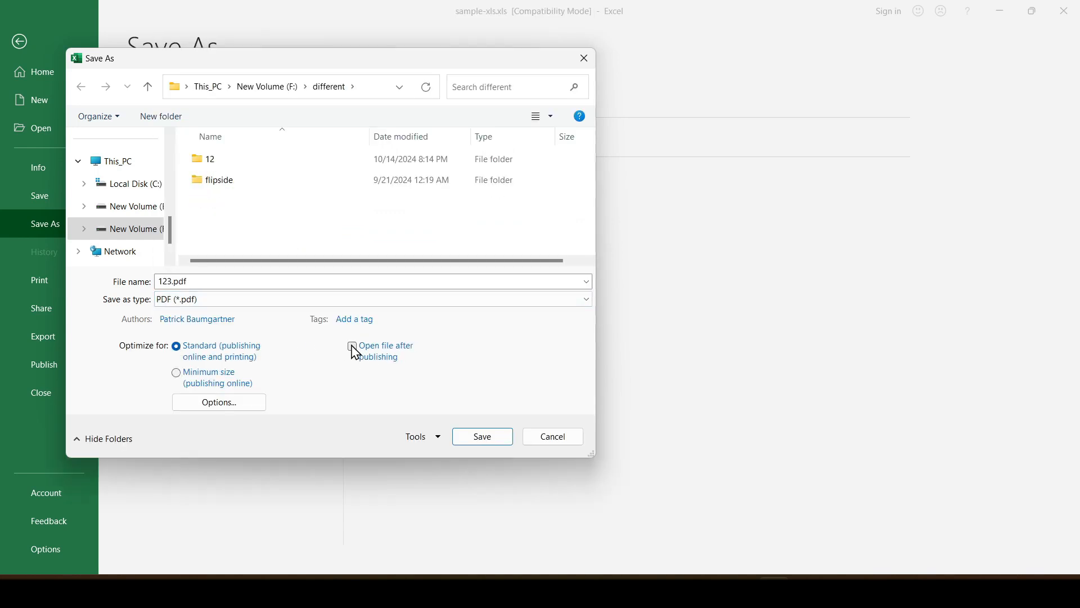
click(482, 437)
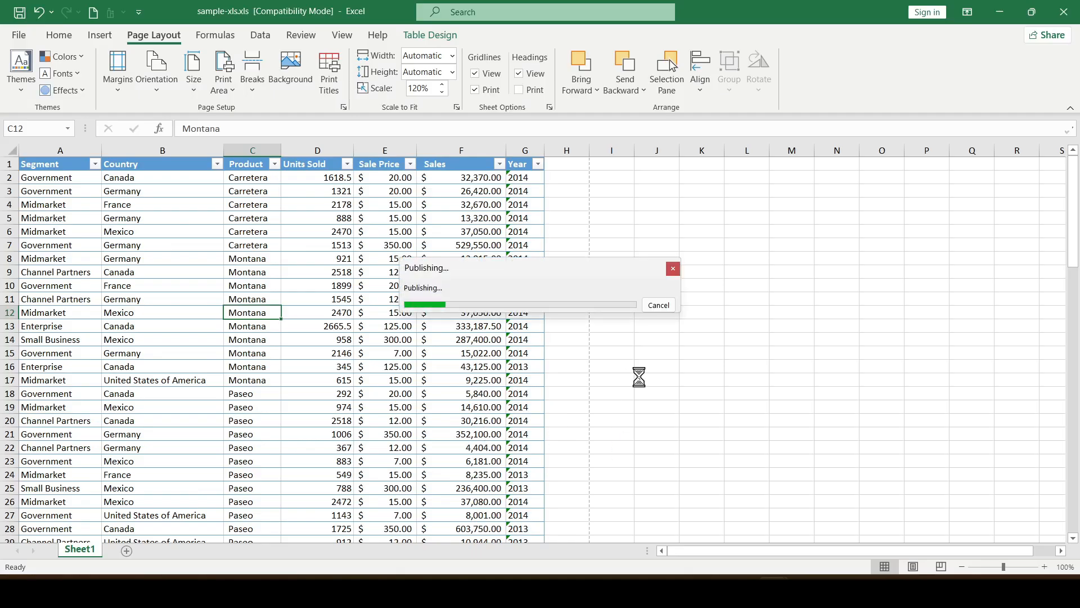